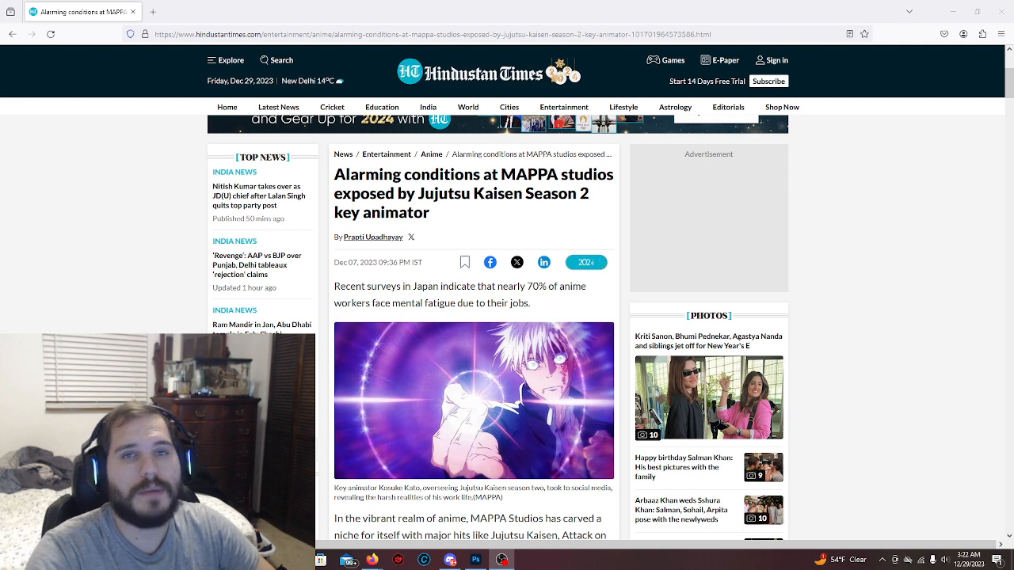
Scroll past the lead image to Kosuke Kato's disclosure paragraph on MAPPA's working conditions.
click(586, 263)
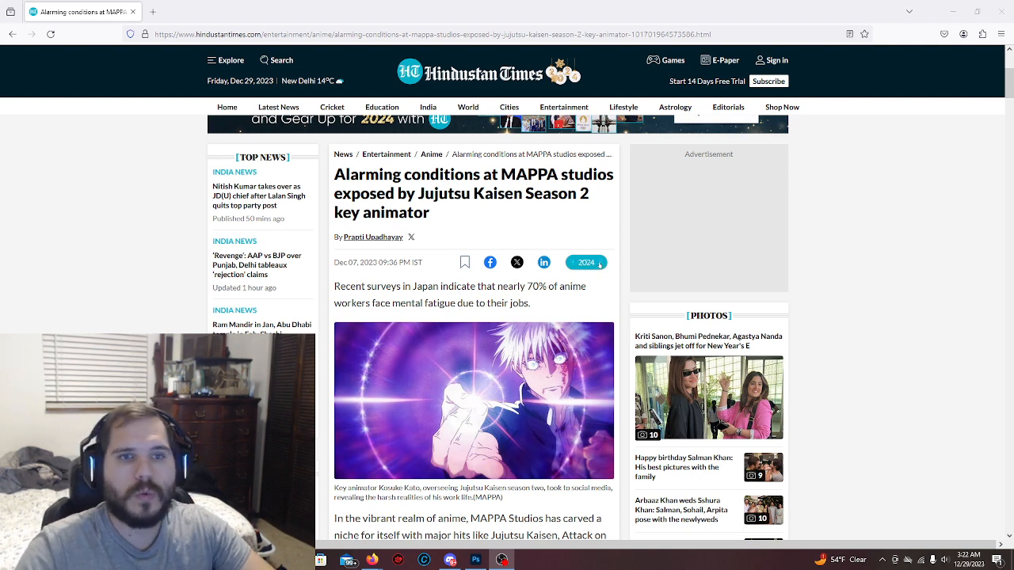
scroll(down, 3)
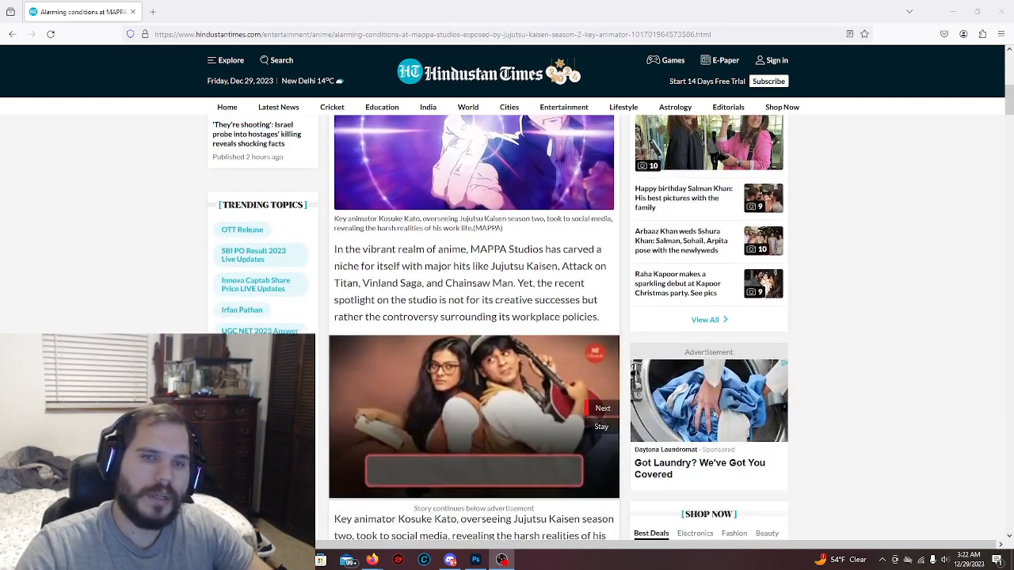
scroll(down, 3)
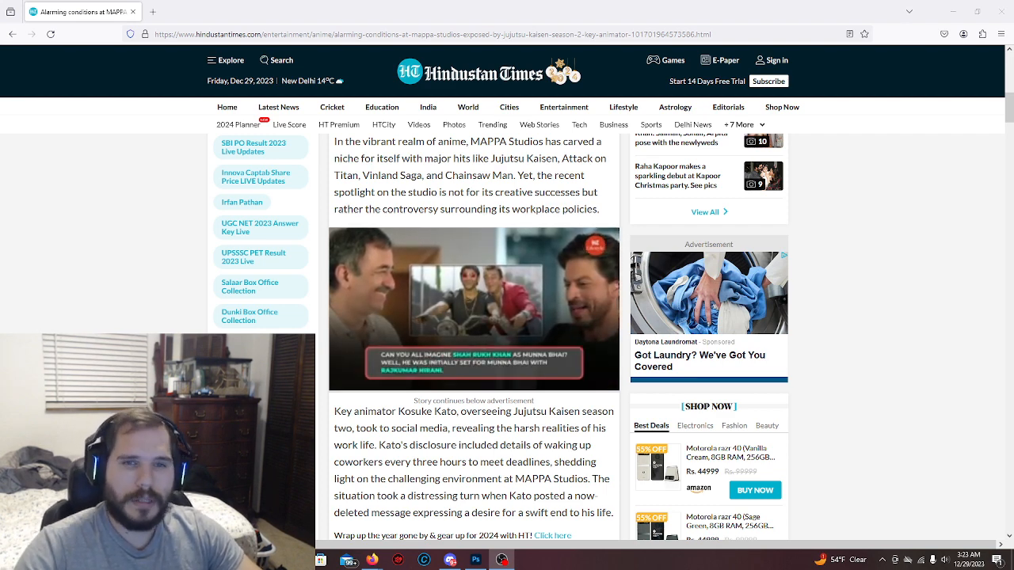
scroll(down, 3)
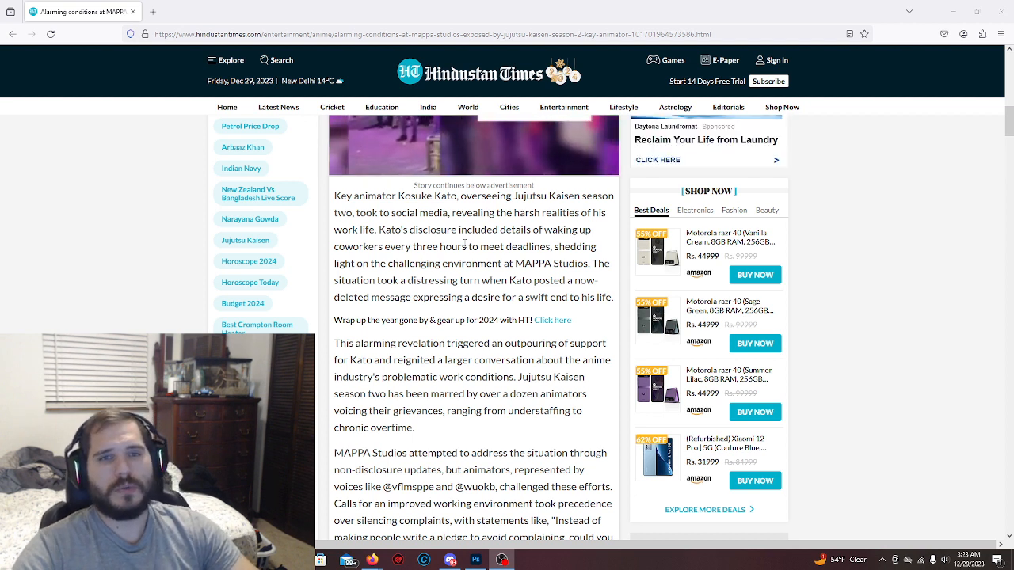
drag(526, 230, 567, 247)
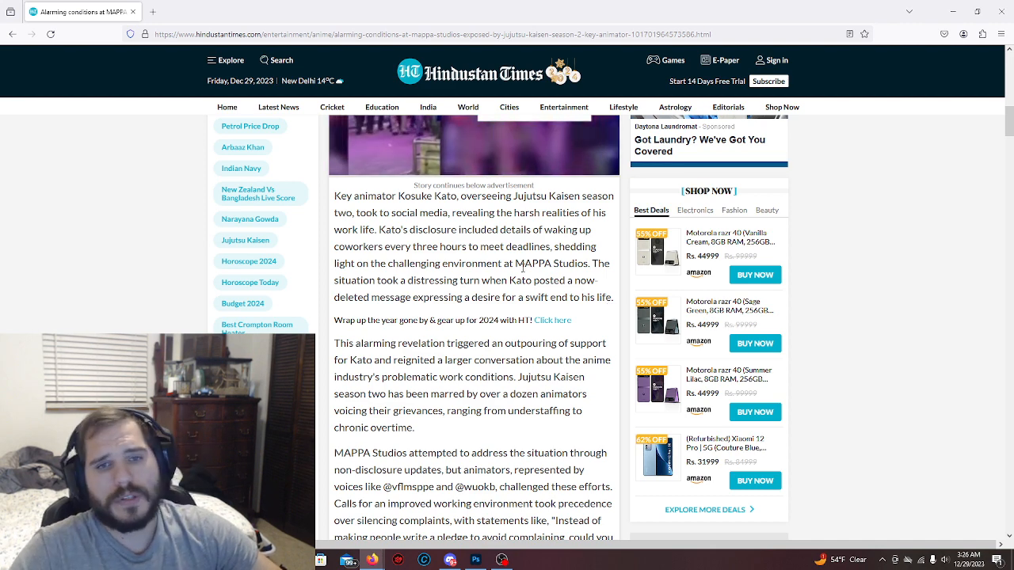
Scroll down to the paragraph on animators challenging MAPPA's non-disclosure efforts and complaint pledges.
scroll(down, 3)
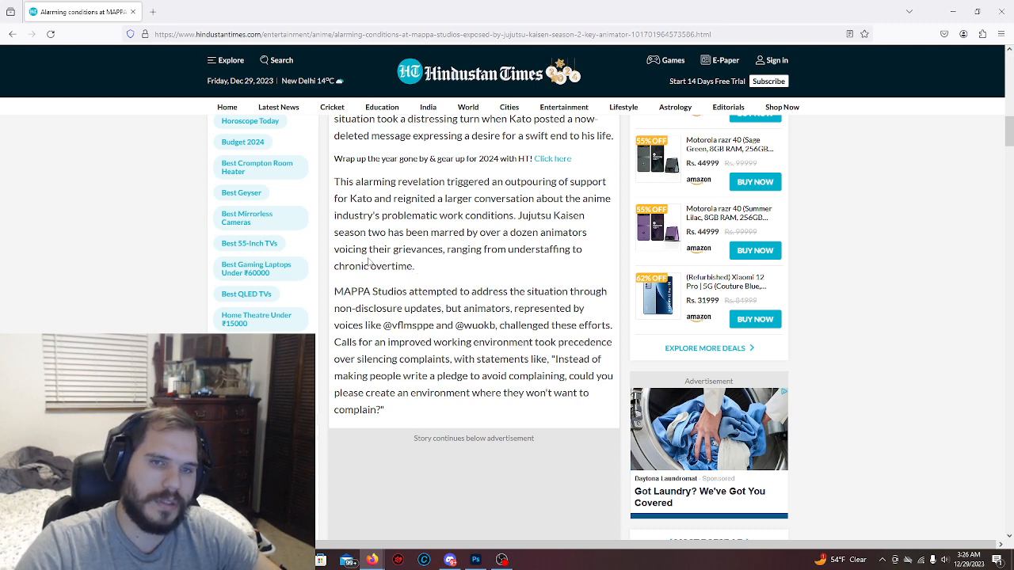
scroll(down, 3)
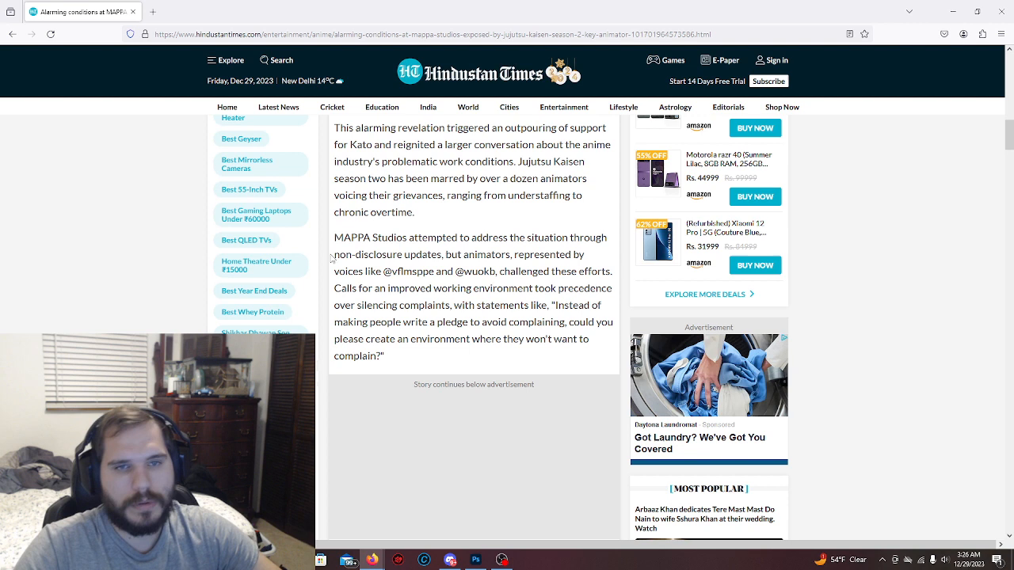